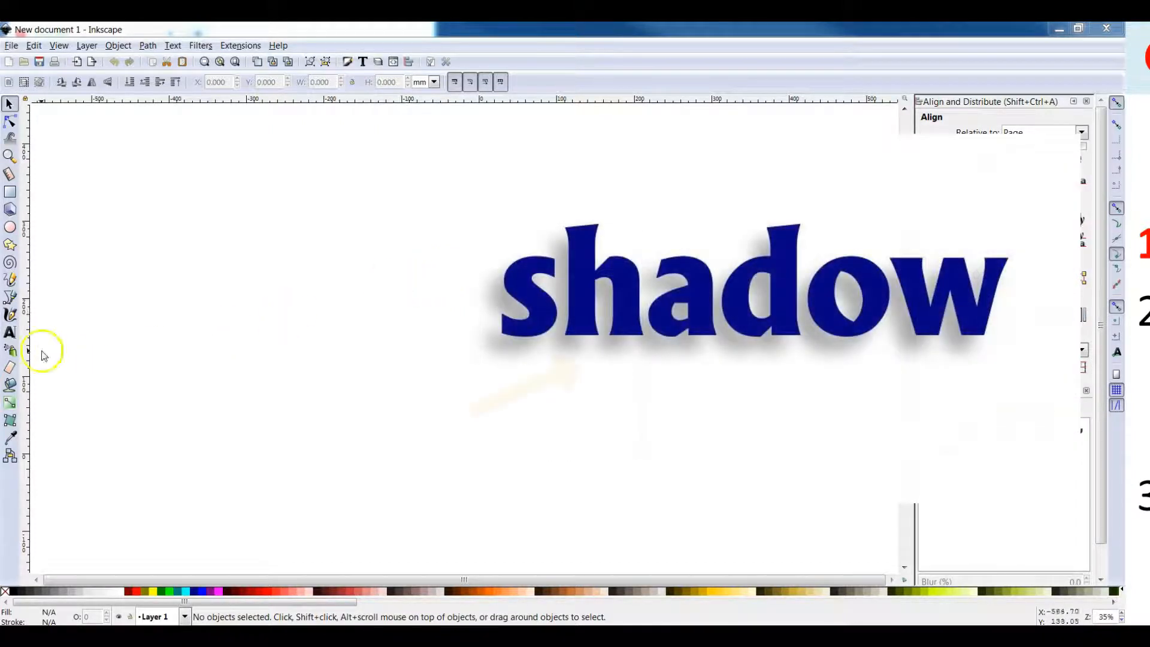
- Choose the Text tool and browse the Edit, View and File menus over the blank page
click(11, 333)
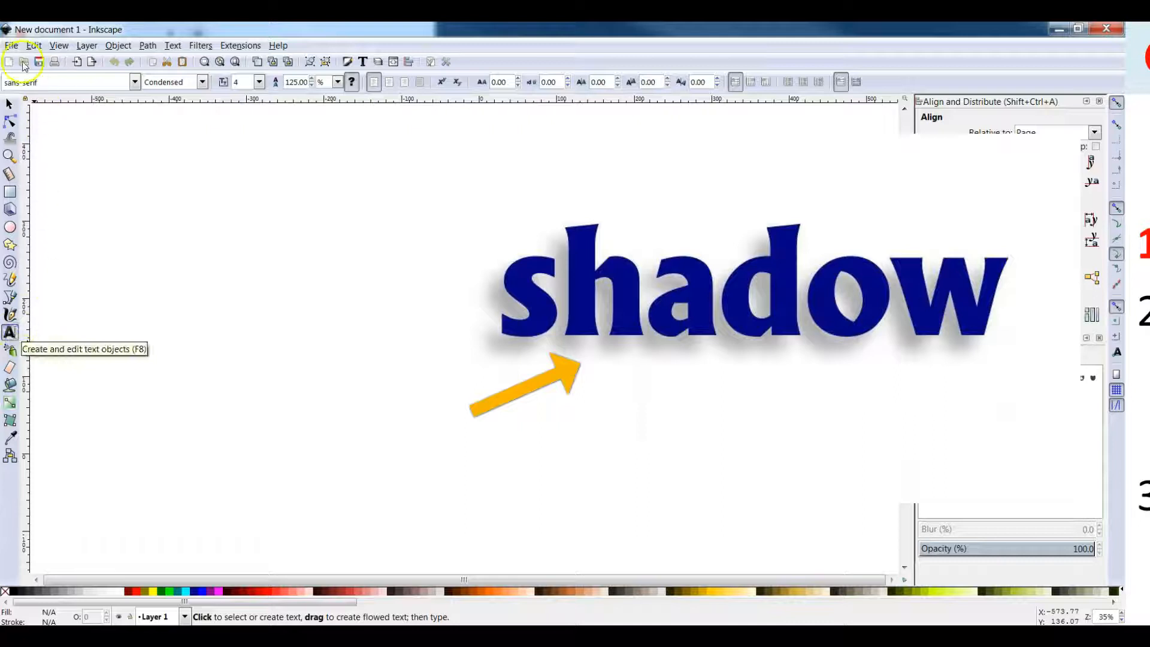
click(32, 46)
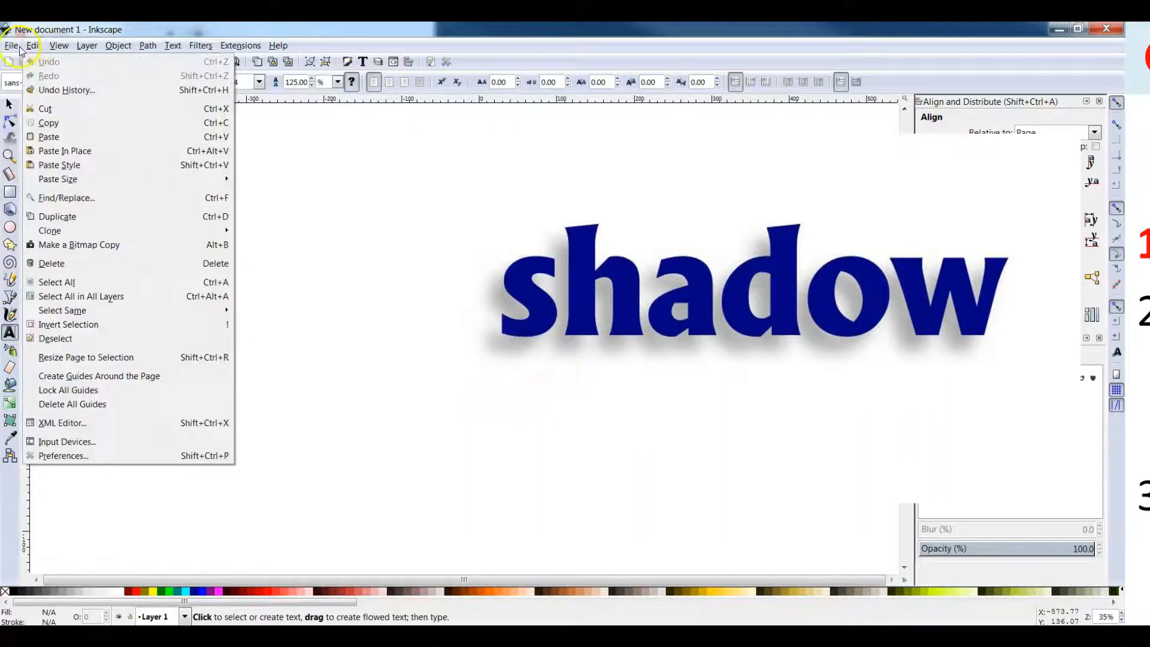
click(58, 45)
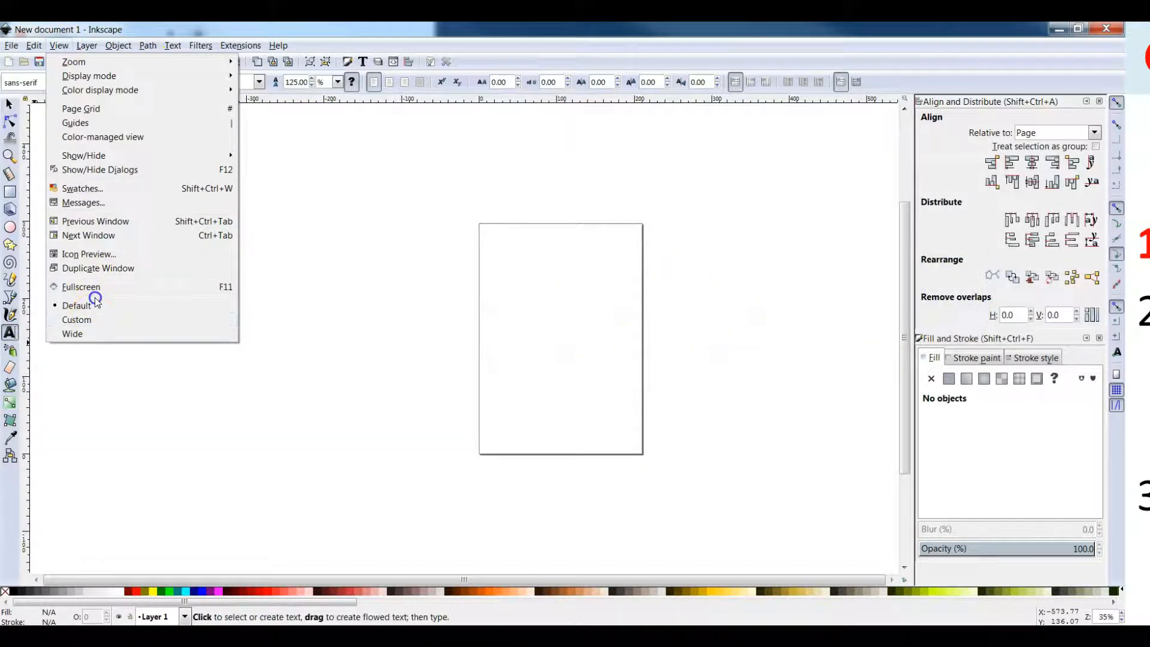
click(11, 44)
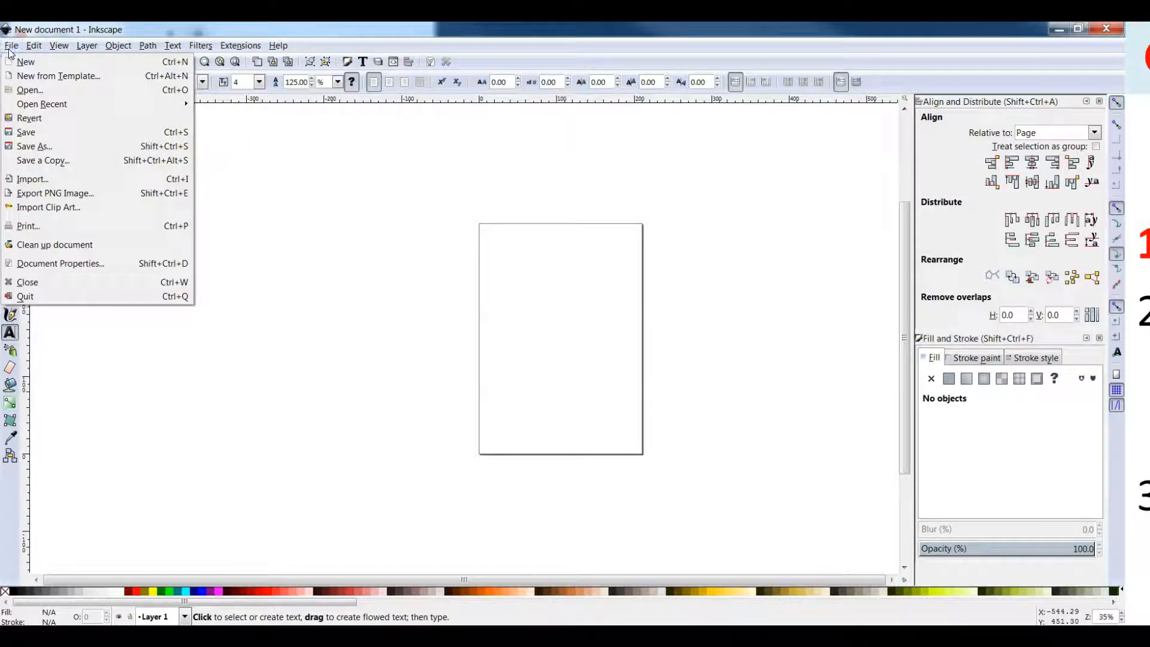
- Make the page US Letter, landscape, with inches as display units in Document Properties
click(60, 263)
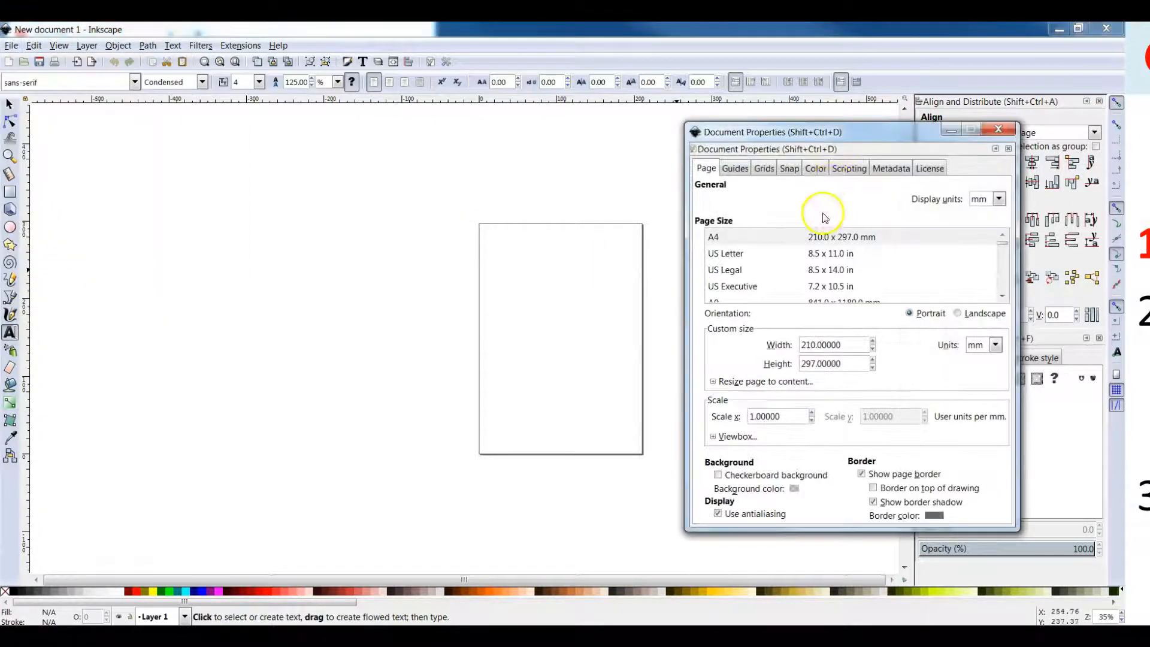
click(724, 253)
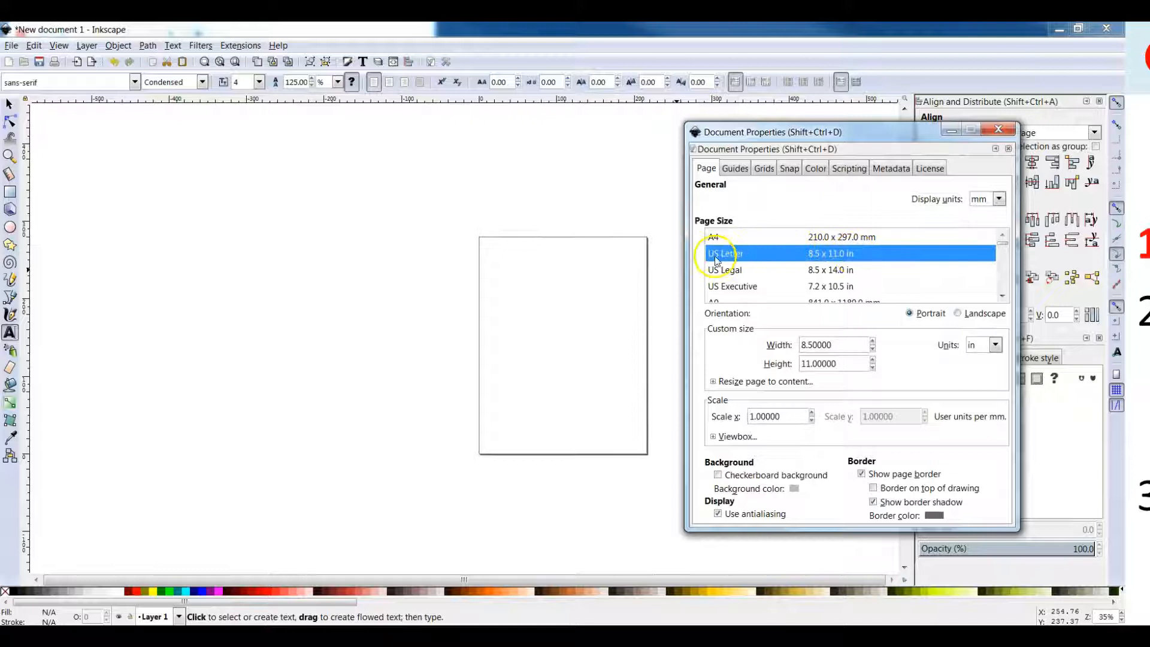
click(998, 198)
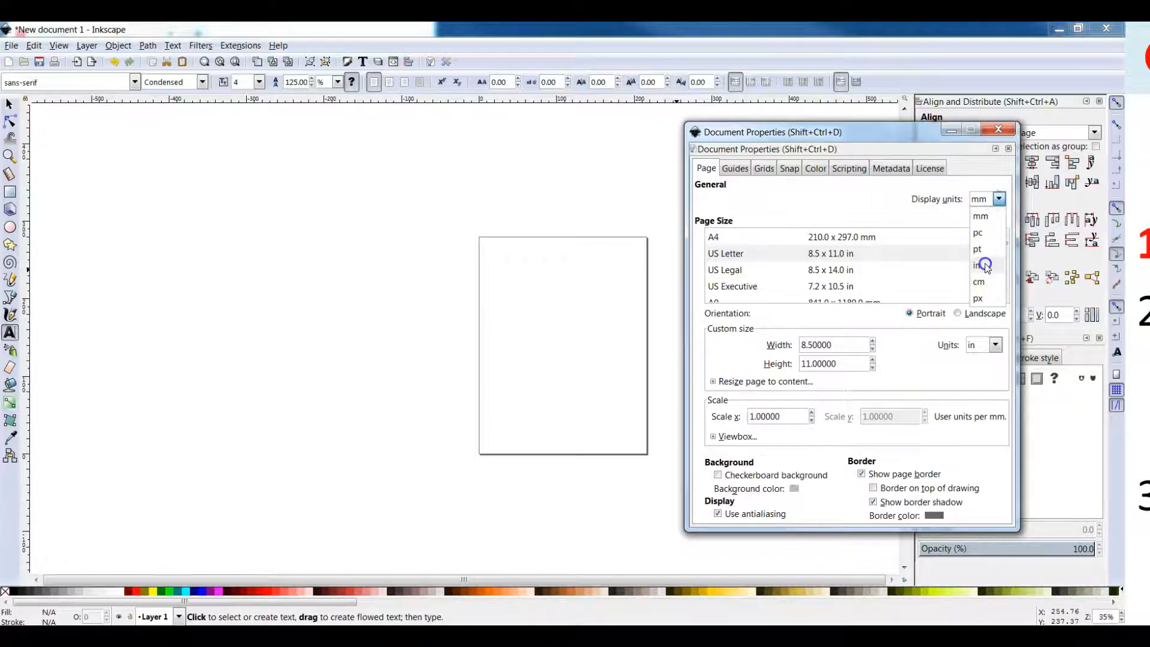
click(976, 265)
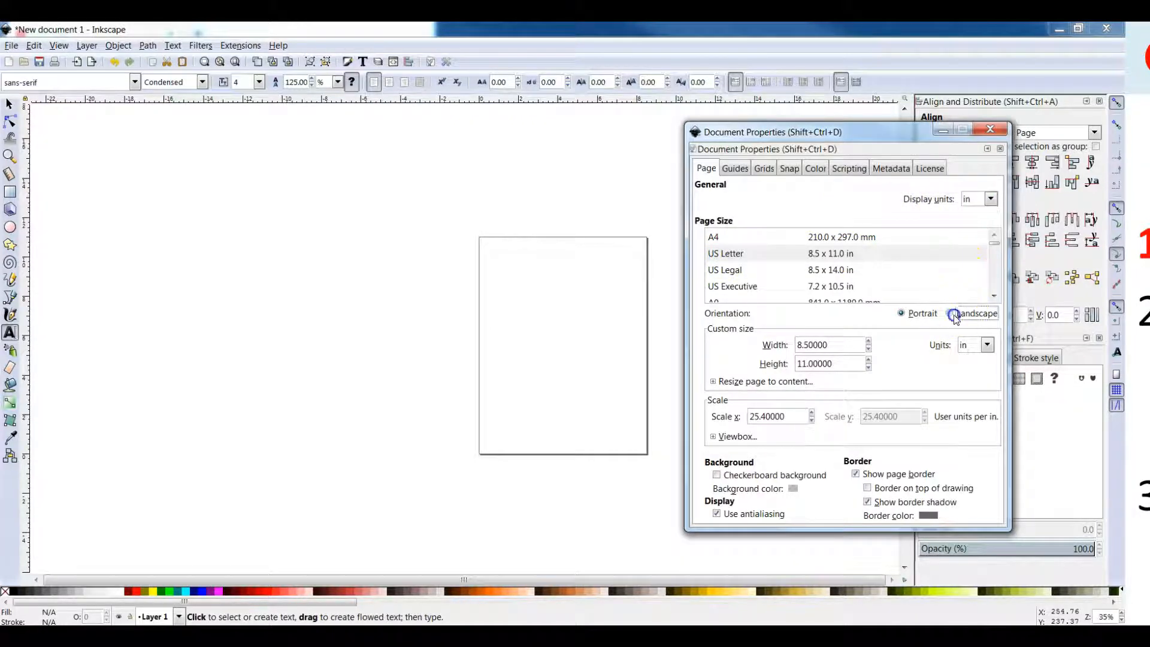
click(948, 313)
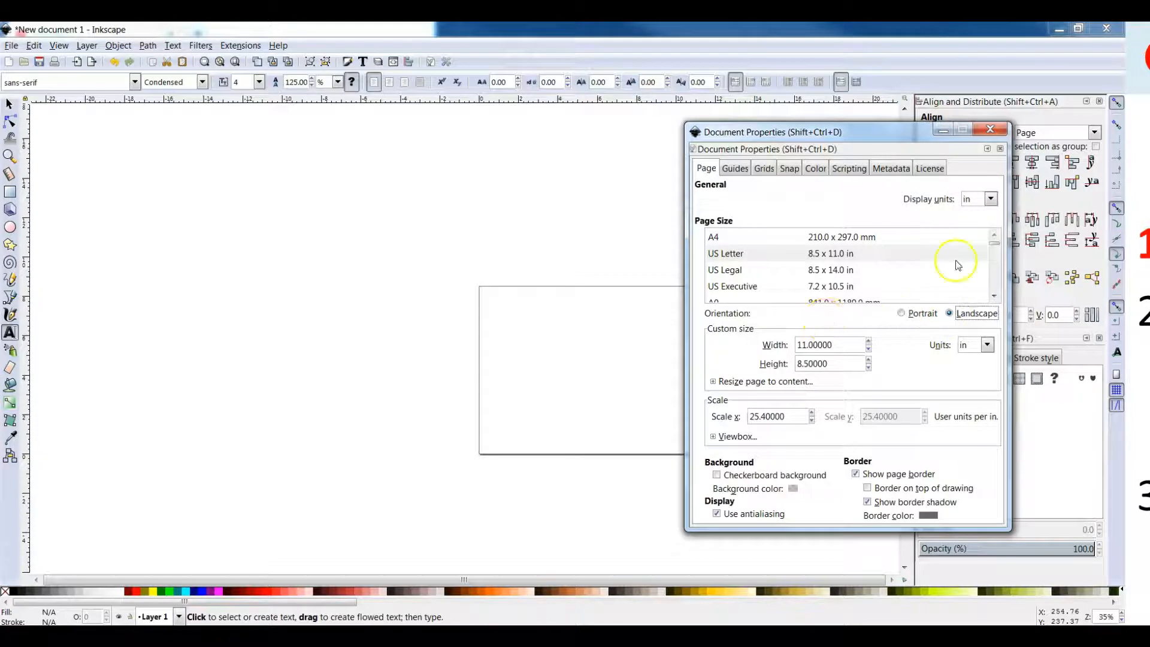
click(990, 130)
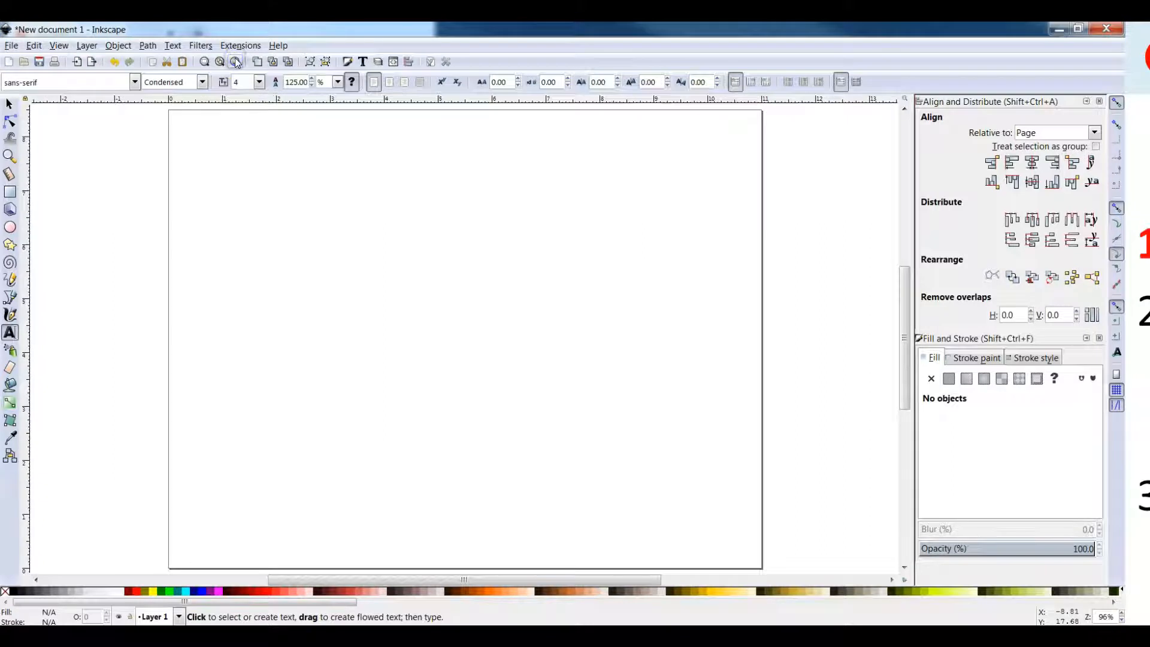
mouse_move(10, 333)
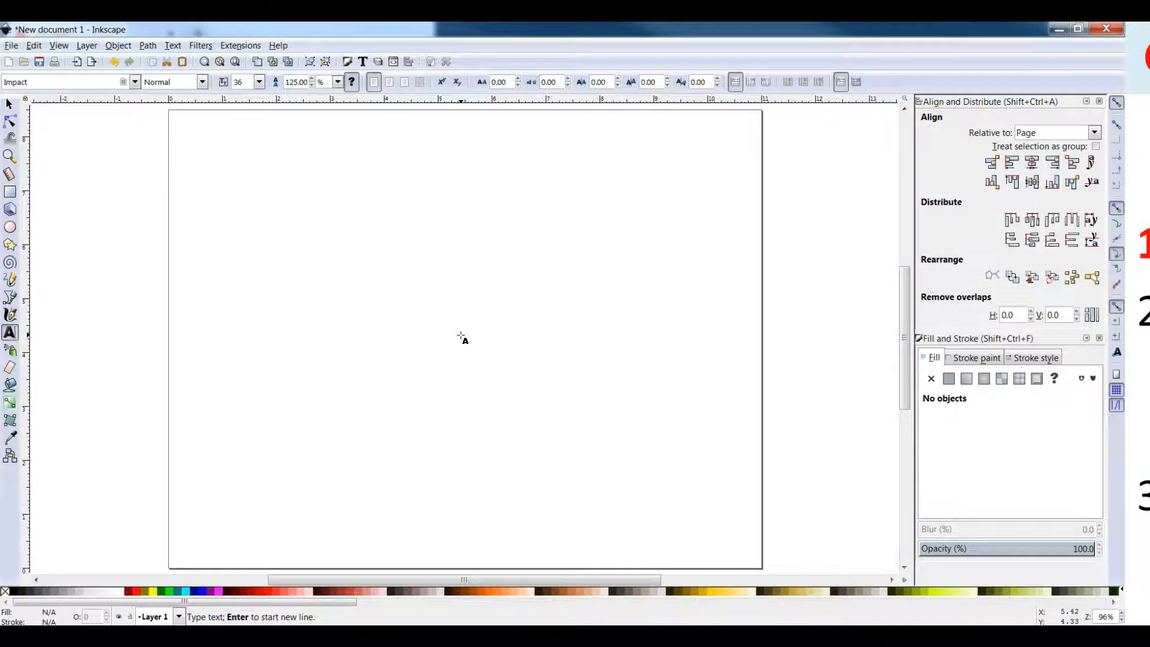
- Write the word 'shadow' on the page and change it to the Albertus Extra Bold typeface
text(shadow)
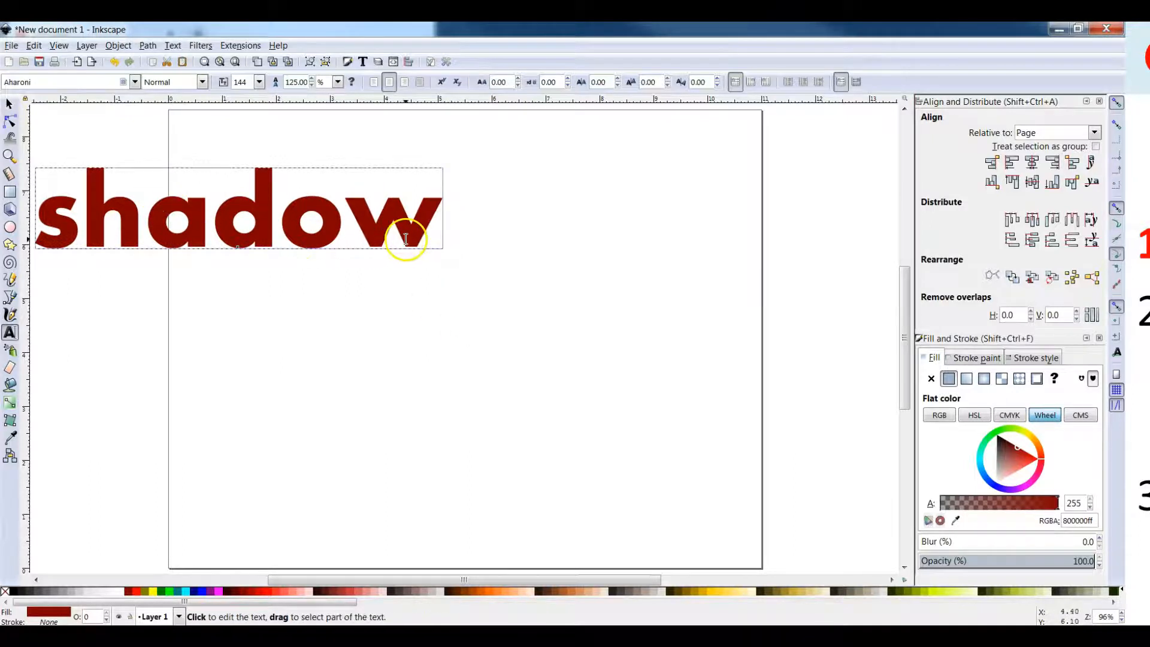
click(133, 81)
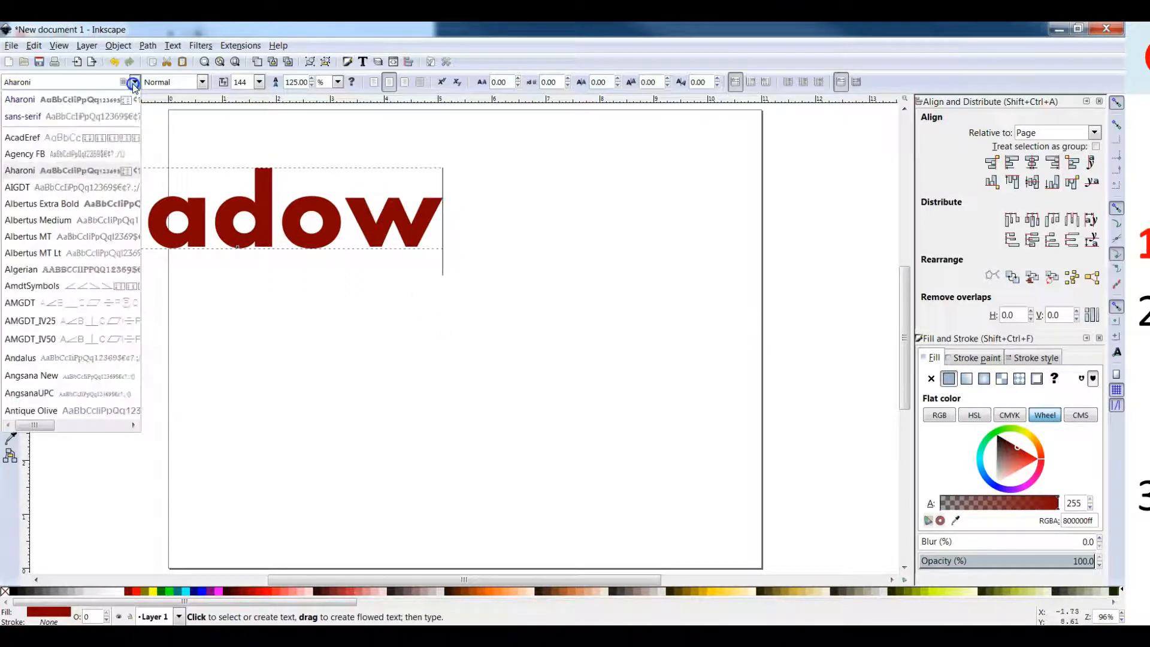
click(41, 204)
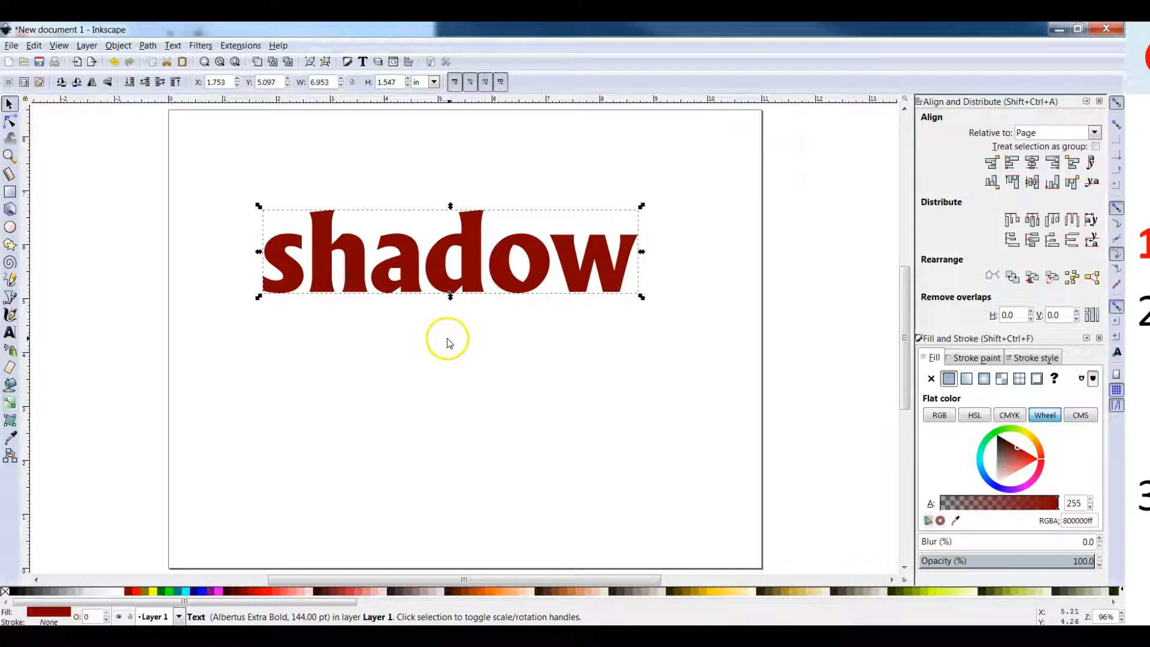
mouse_move(7, 591)
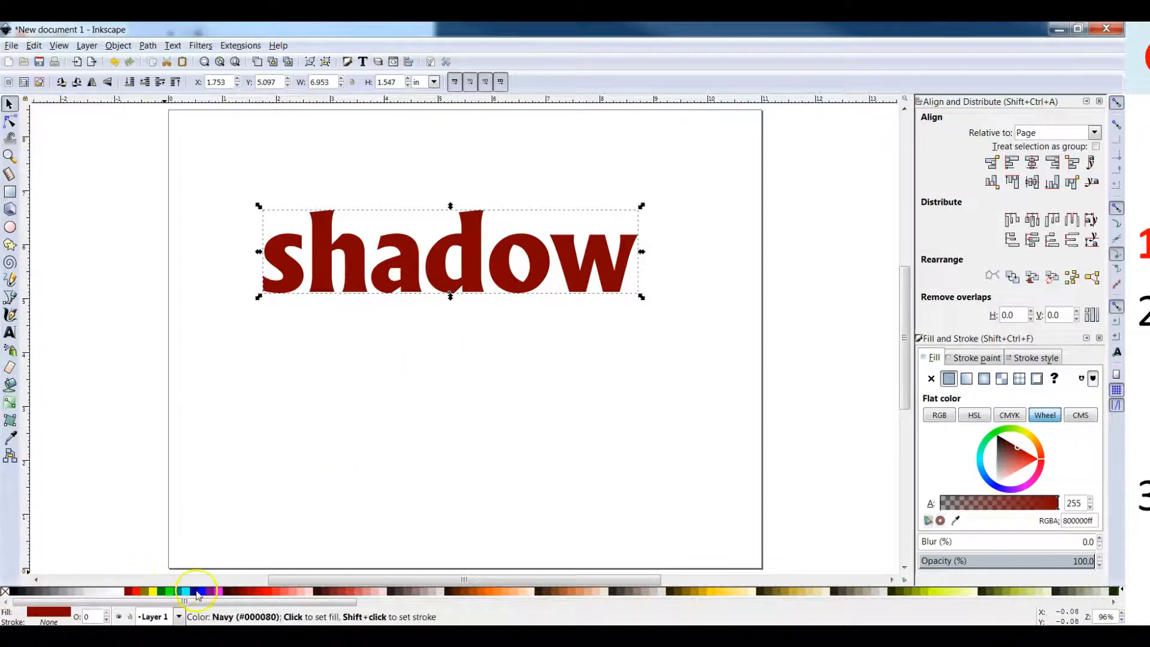
- Recolour the selected 'shadow' text with the Navy swatch from the palette
click(196, 590)
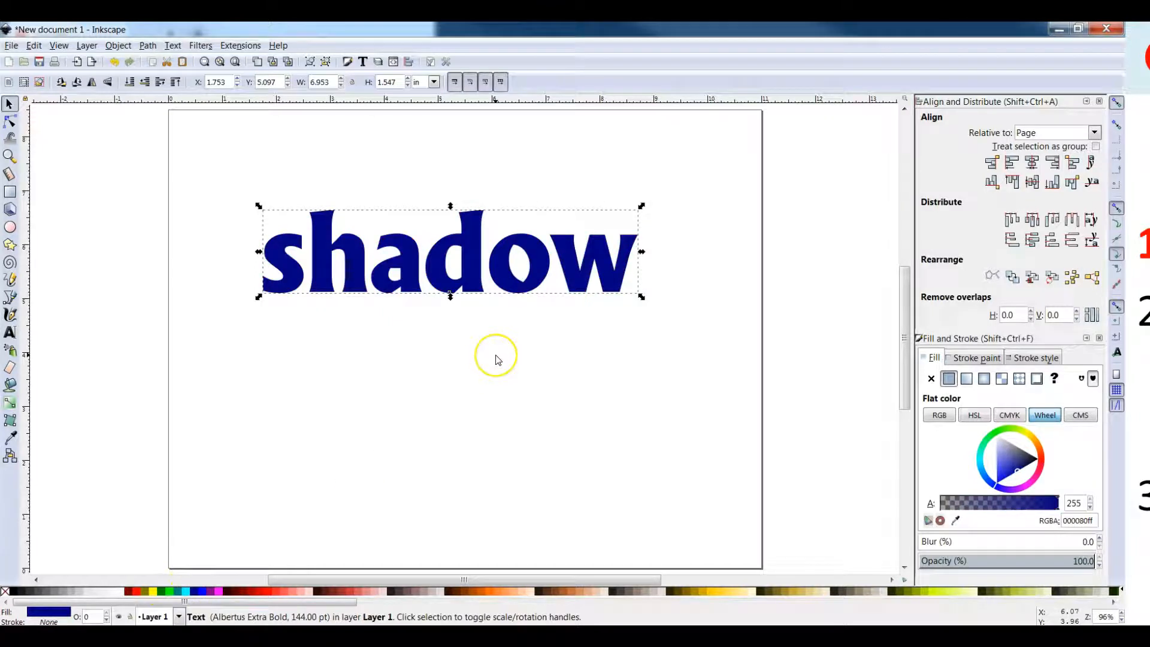
mouse_move(490, 347)
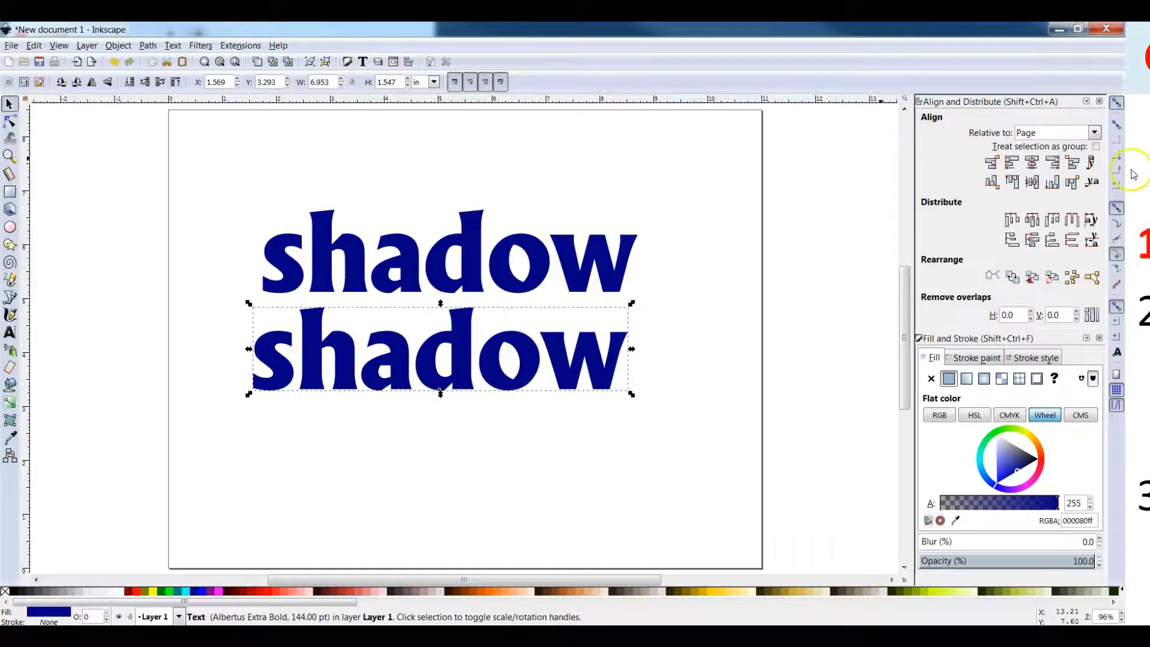
- Close the Align and Distribute panel after duplicating the navy text below the original
click(1098, 101)
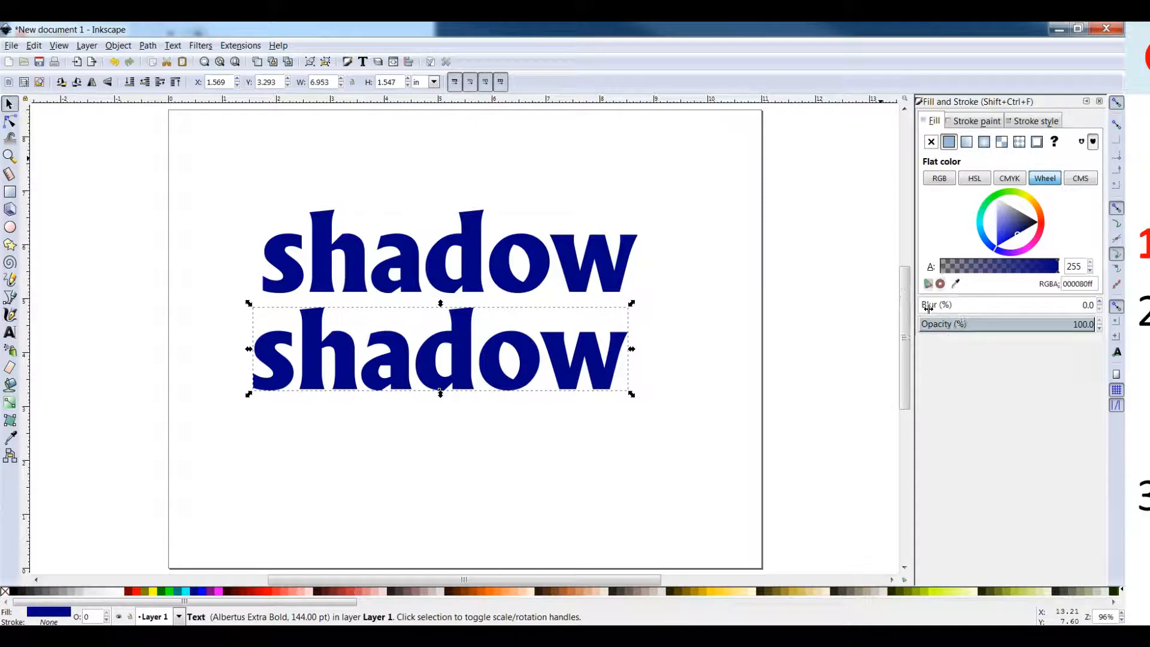
- Blur the duplicated text to about 5 and turn it light grey in Fill and Stroke
drag(931, 305, 994, 304)
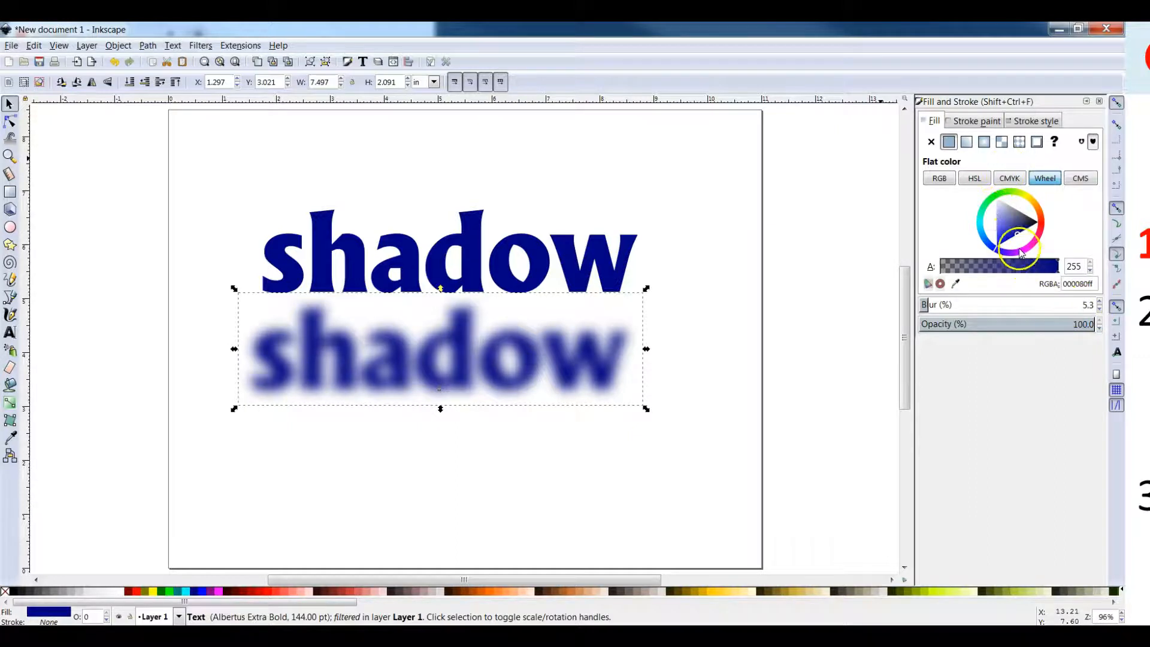
click(1009, 206)
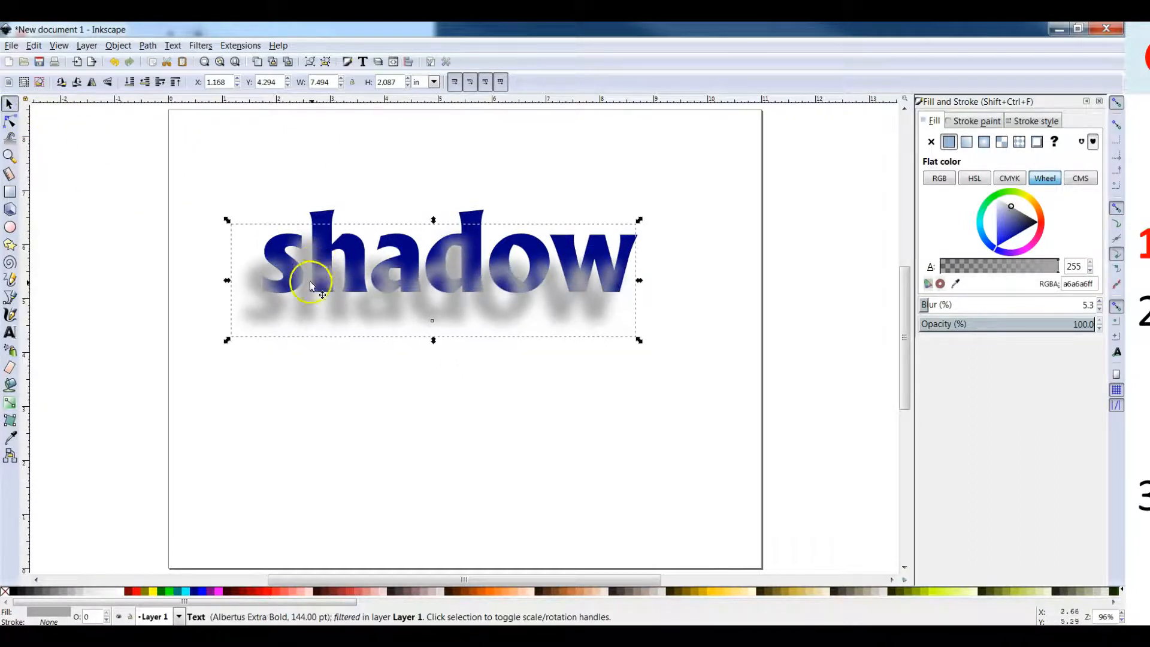
mouse_move(337, 301)
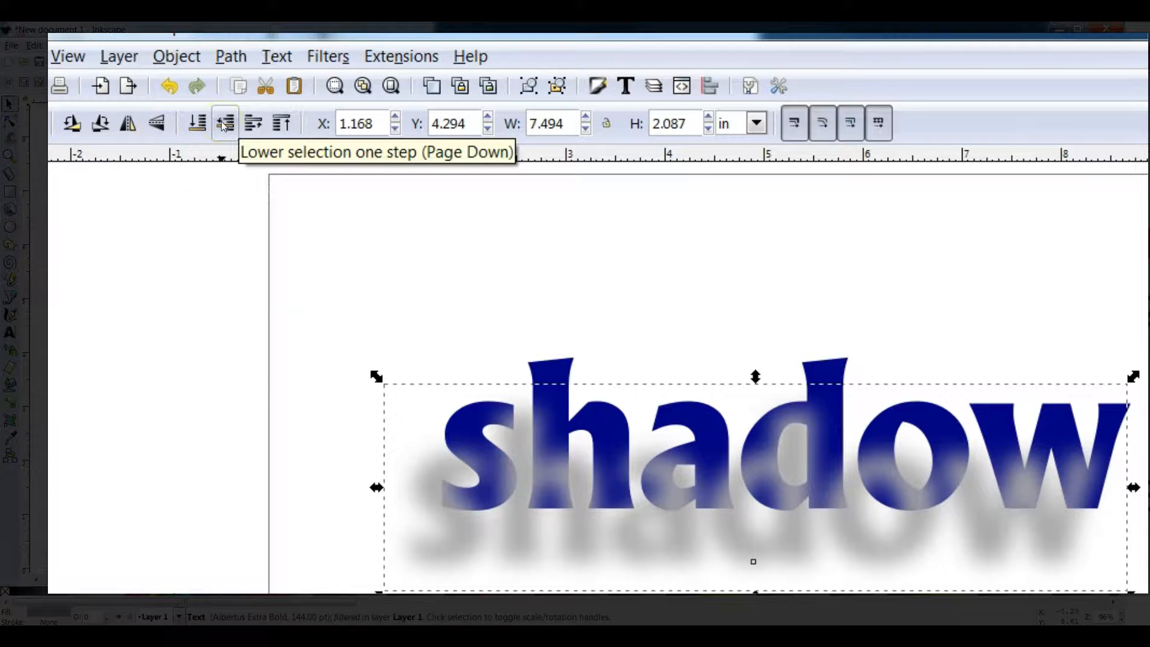
- Lower the grey blurred copy one step behind the navy text and deselect it
click(224, 122)
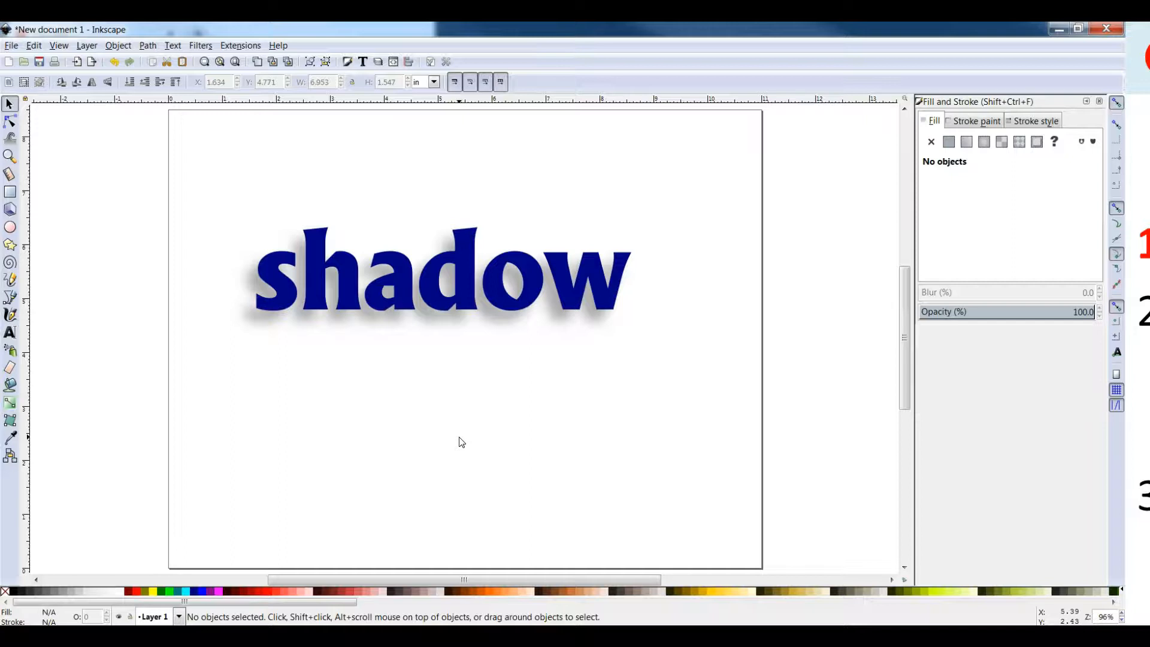
click(452, 460)
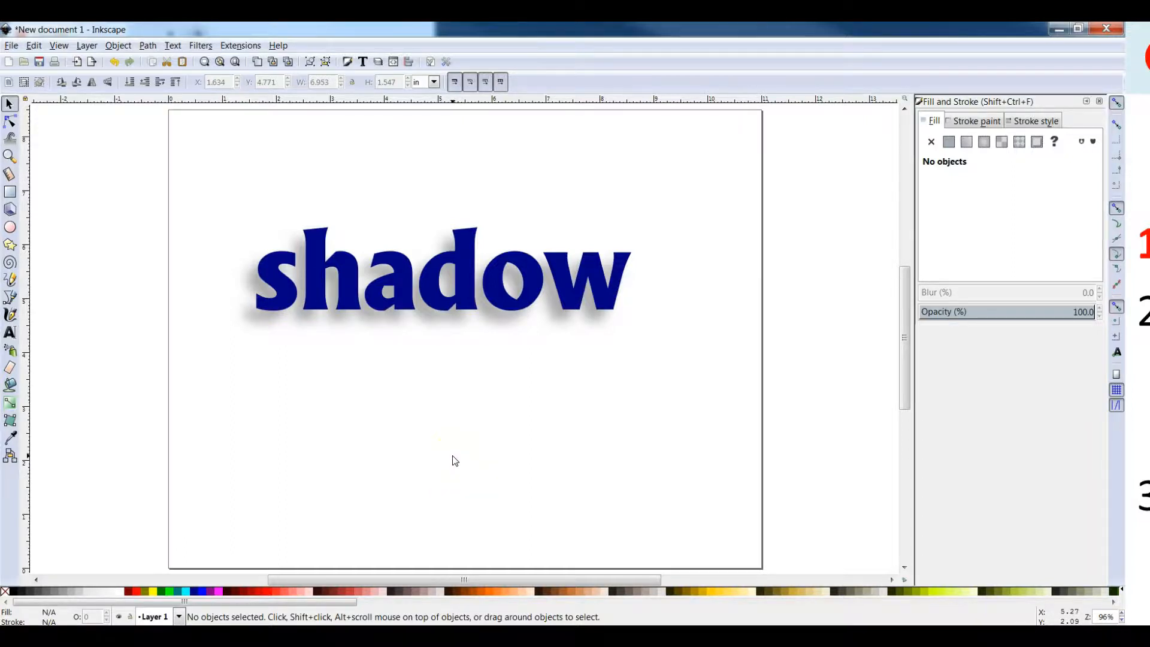
mouse_move(450, 449)
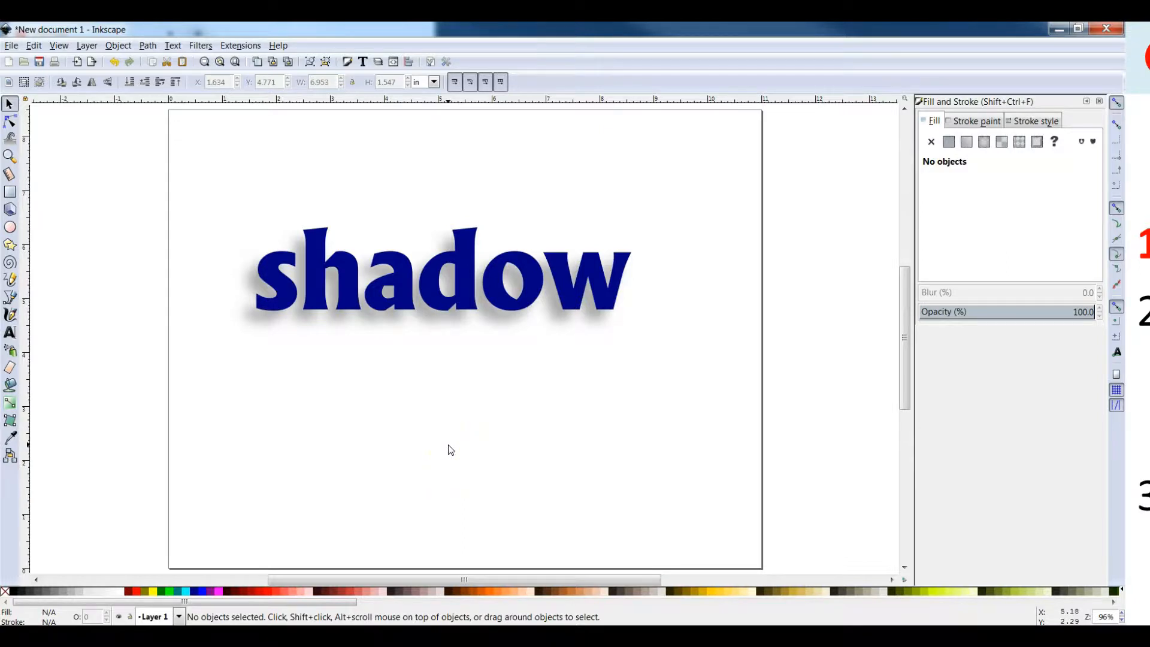
click(11, 46)
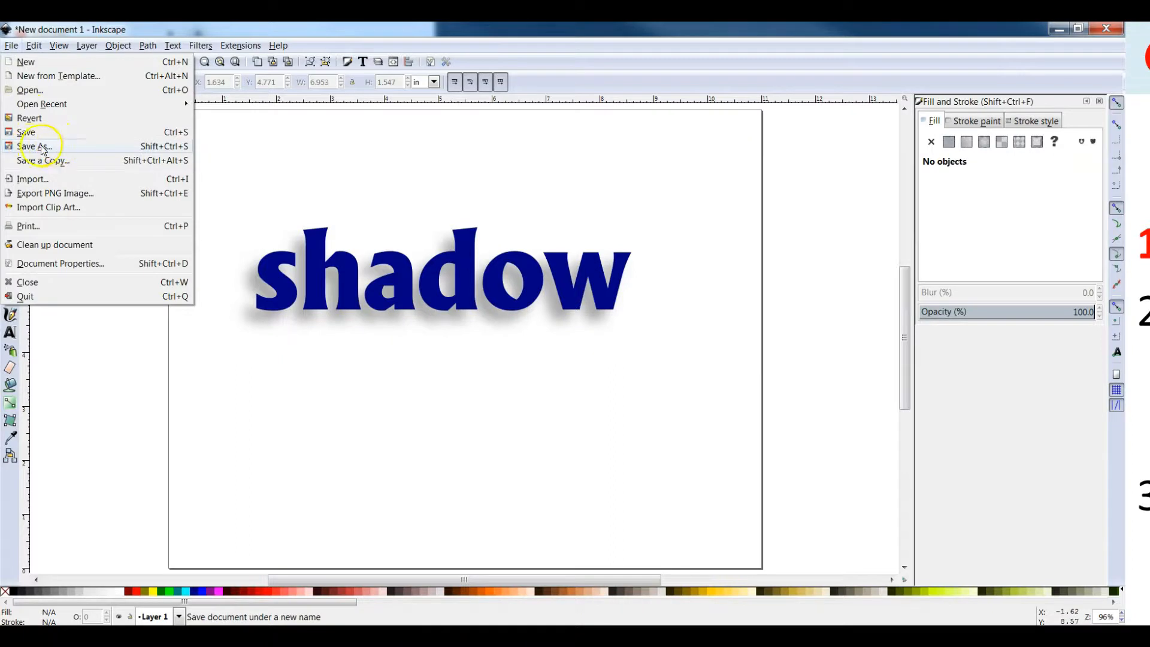
- Start Save As and choose Cairo PNG as the file type for the drawing
click(32, 146)
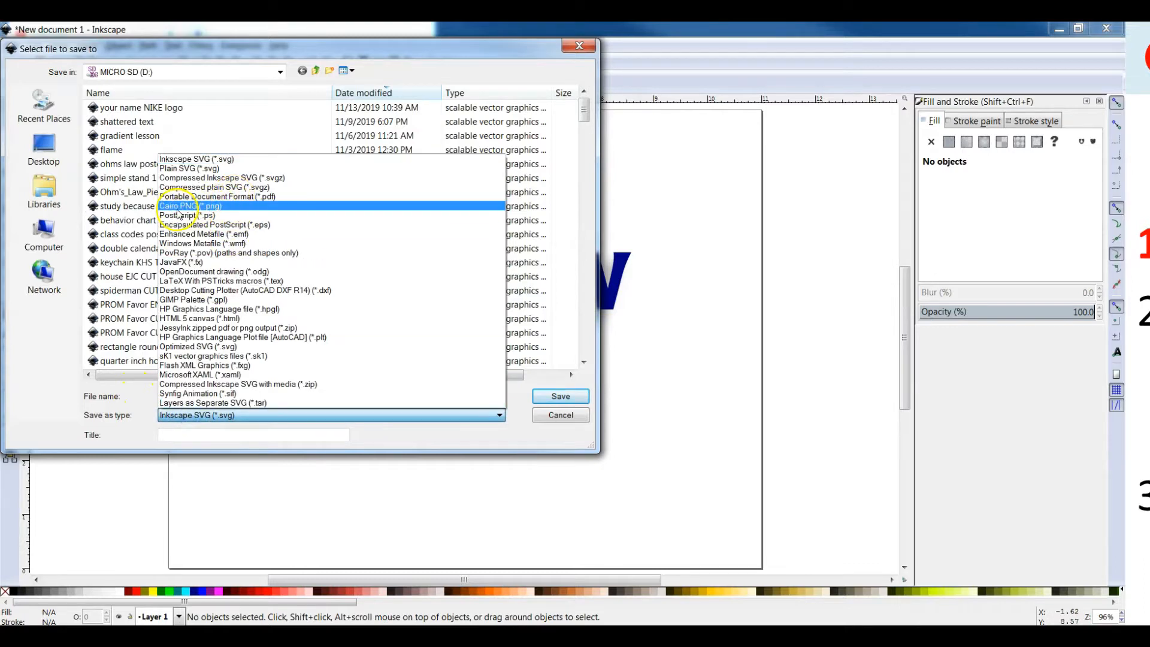
click(189, 204)
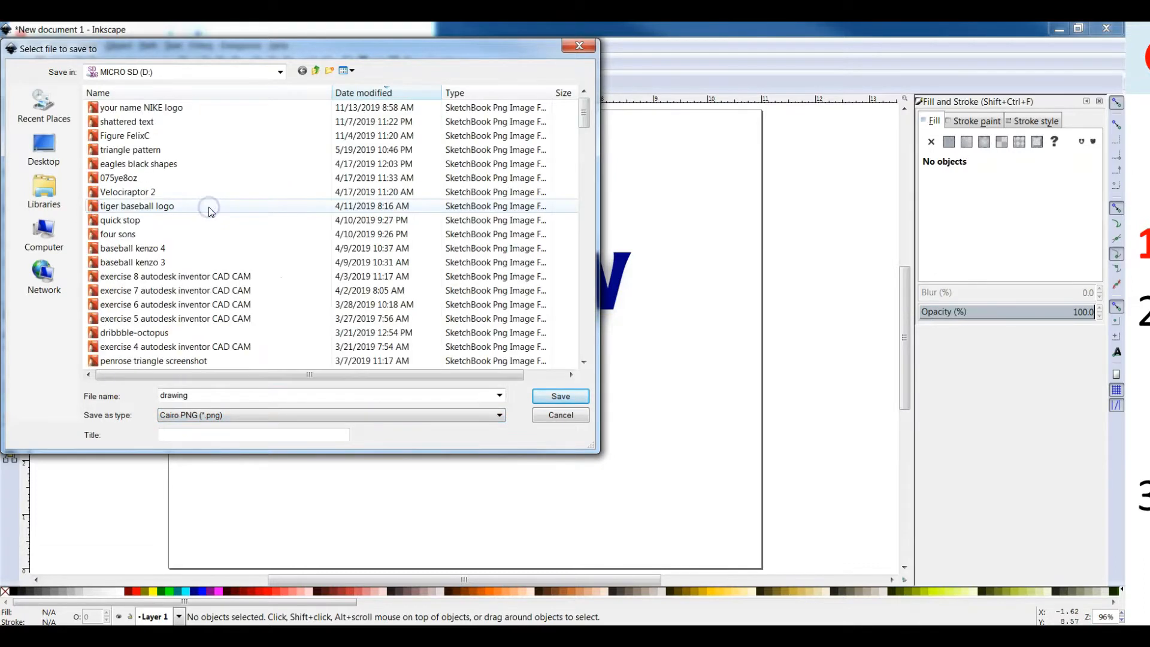